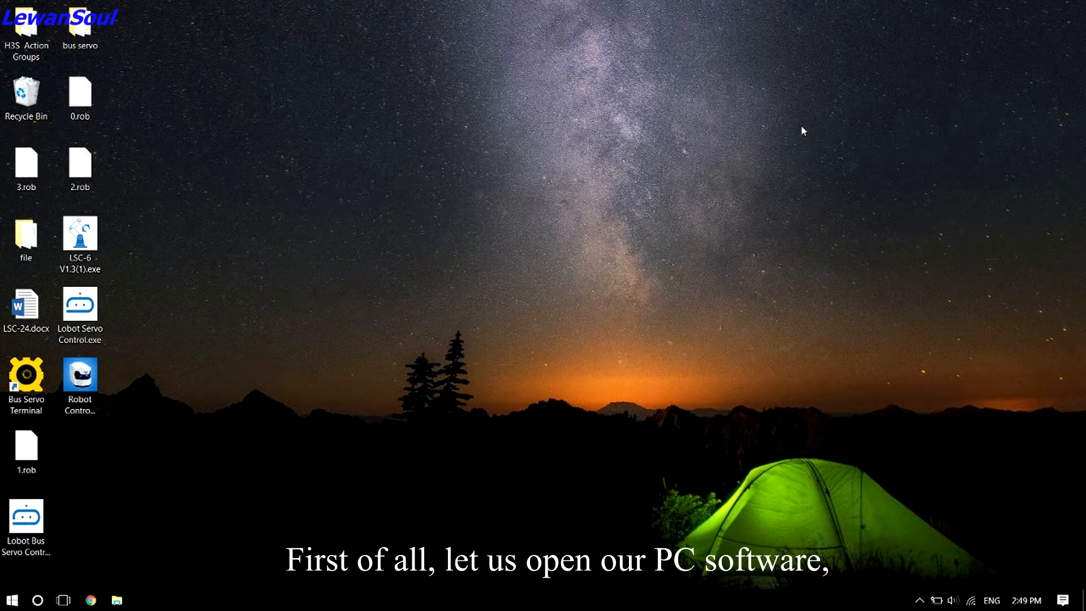
Launch Robot Control from its desktop shortcut.
click(79, 386)
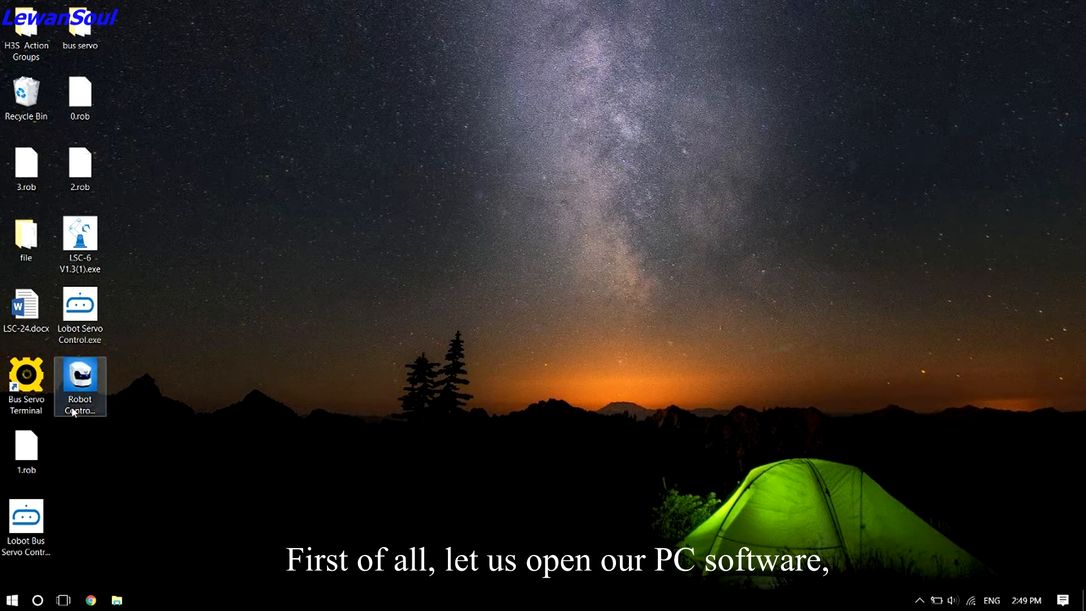
double_click(79, 386)
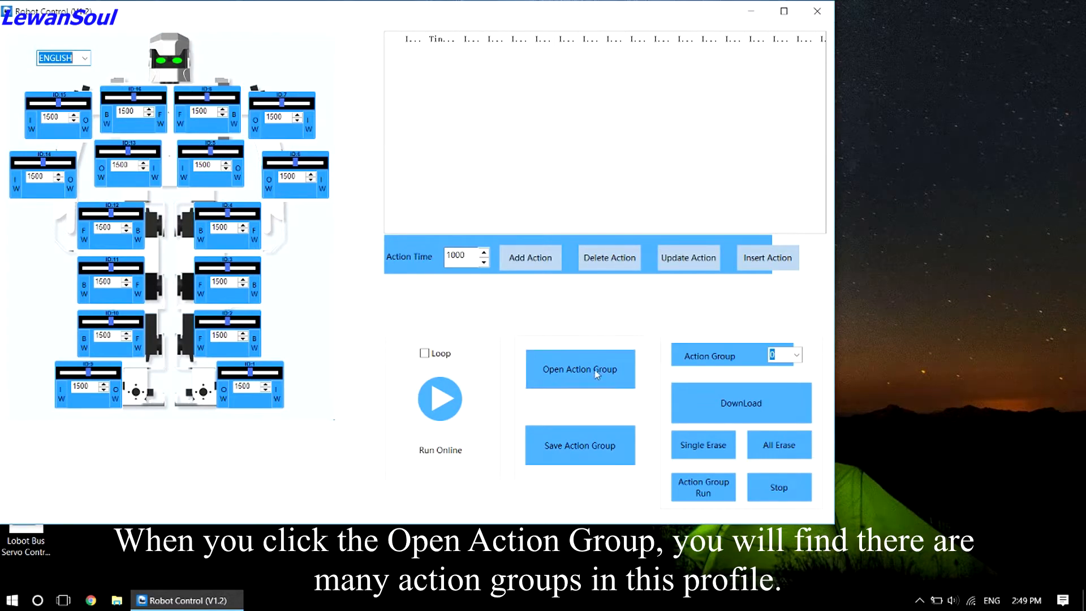
Browse the H3S Action Groups folder and select 9 Wave.rob.
click(580, 368)
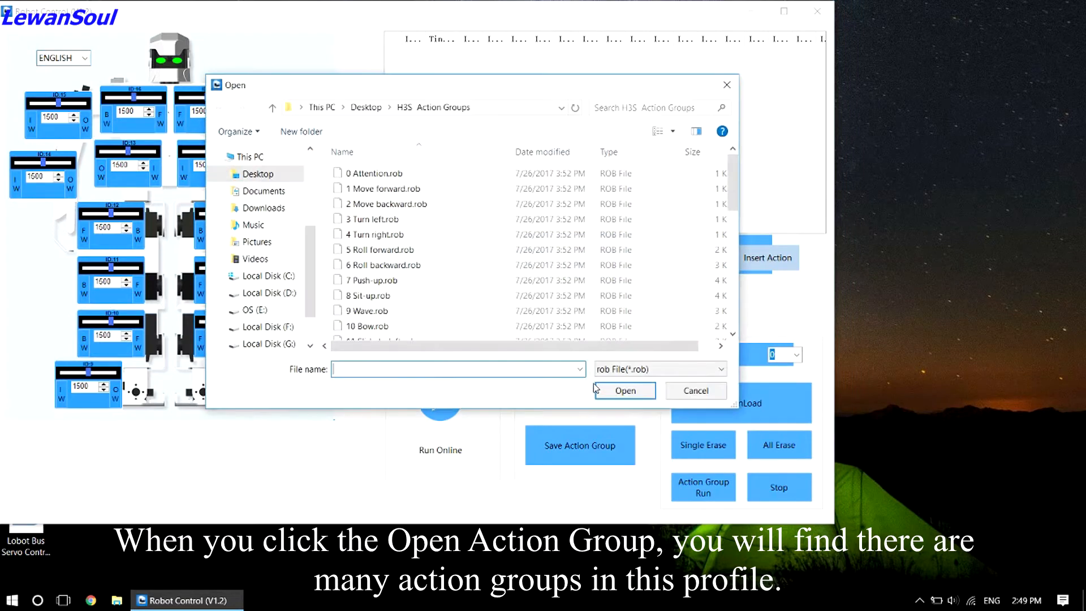
scroll(down, 3)
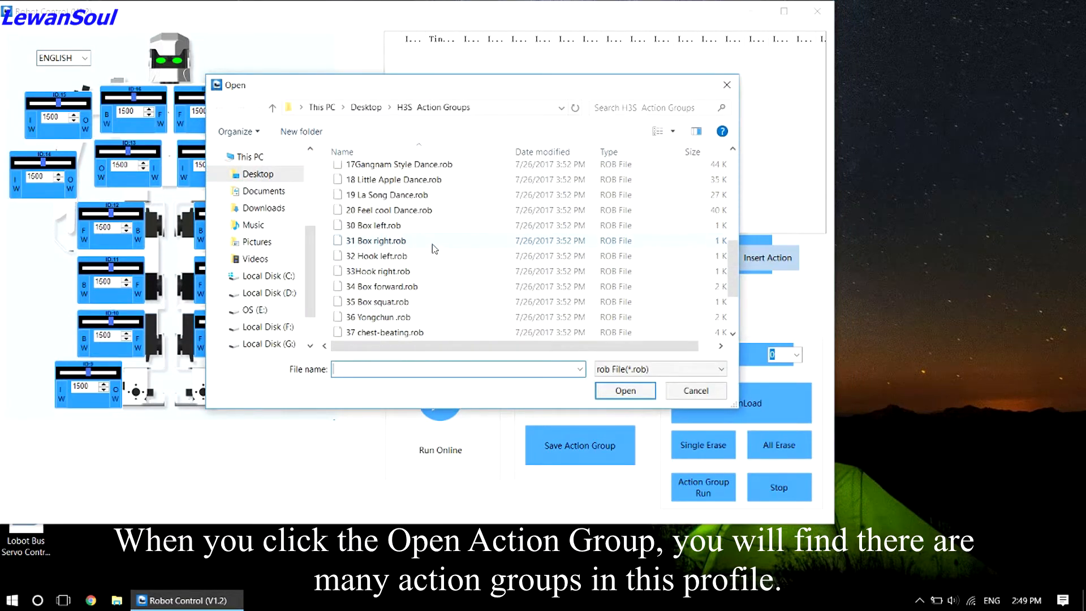
scroll(down, 3)
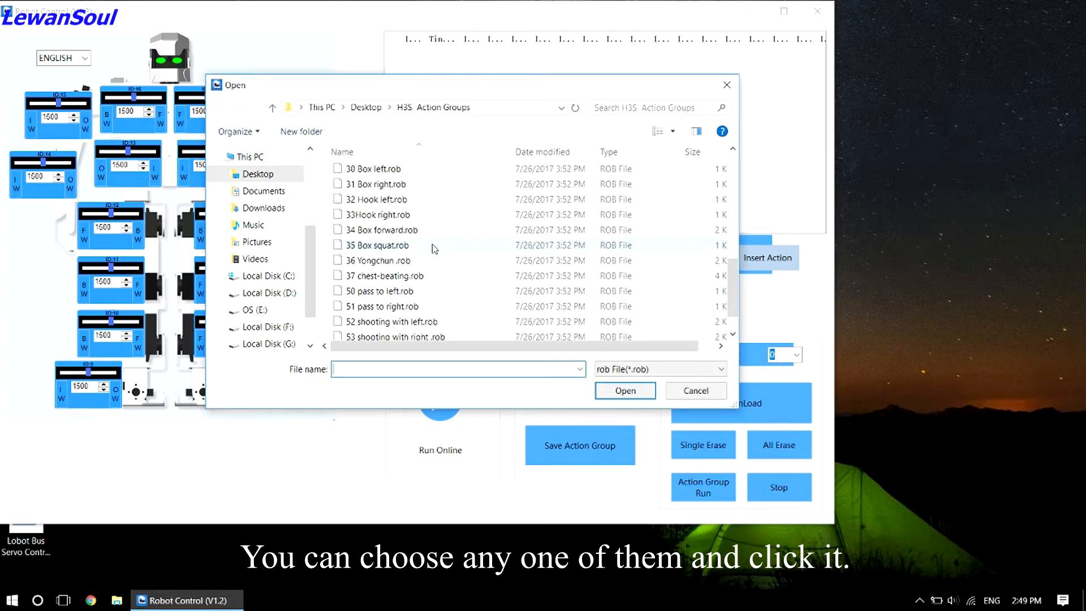
mouse_move(457, 229)
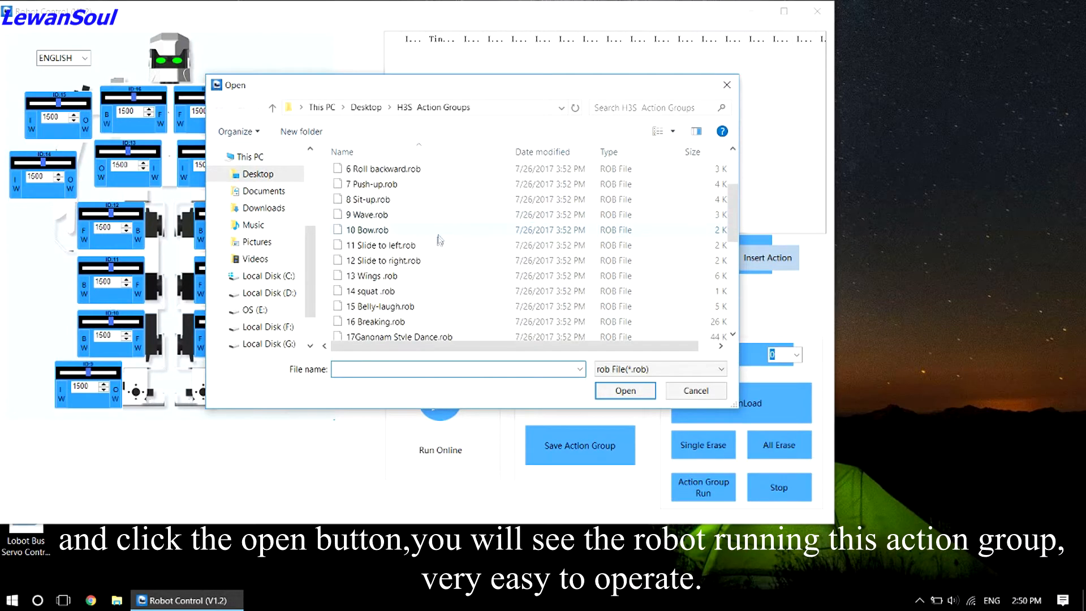
click(367, 213)
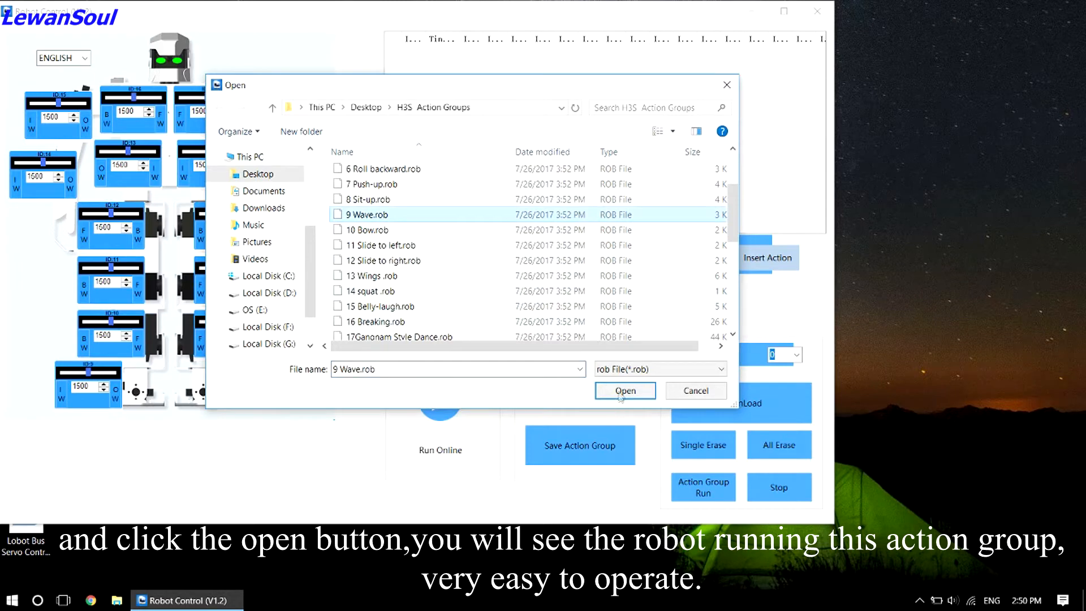
Load 9 Wave, play it online on the robot, and dismiss the Finish message.
click(623, 390)
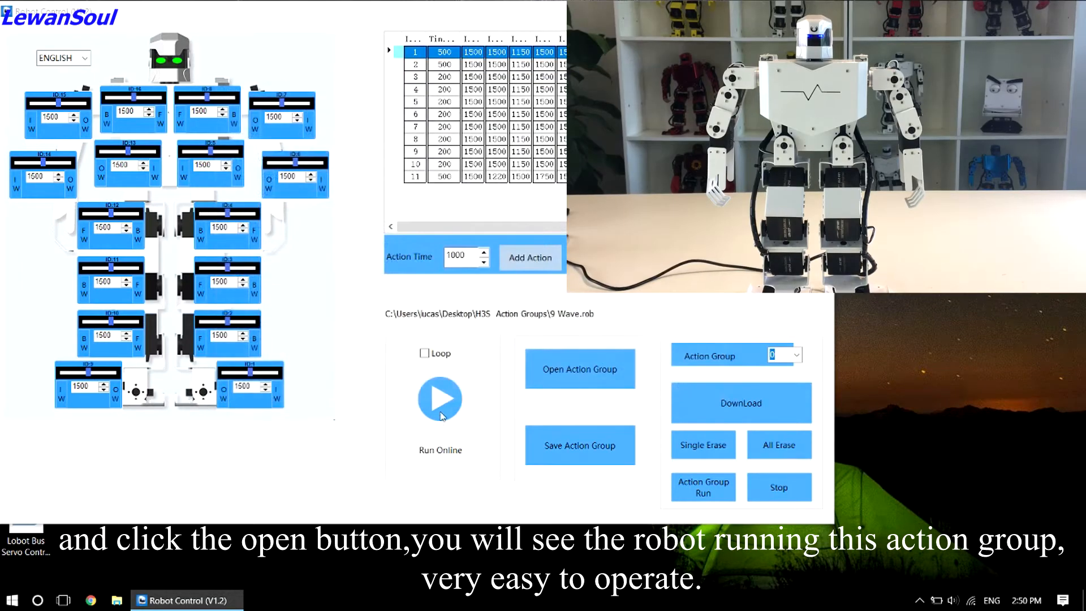
click(440, 398)
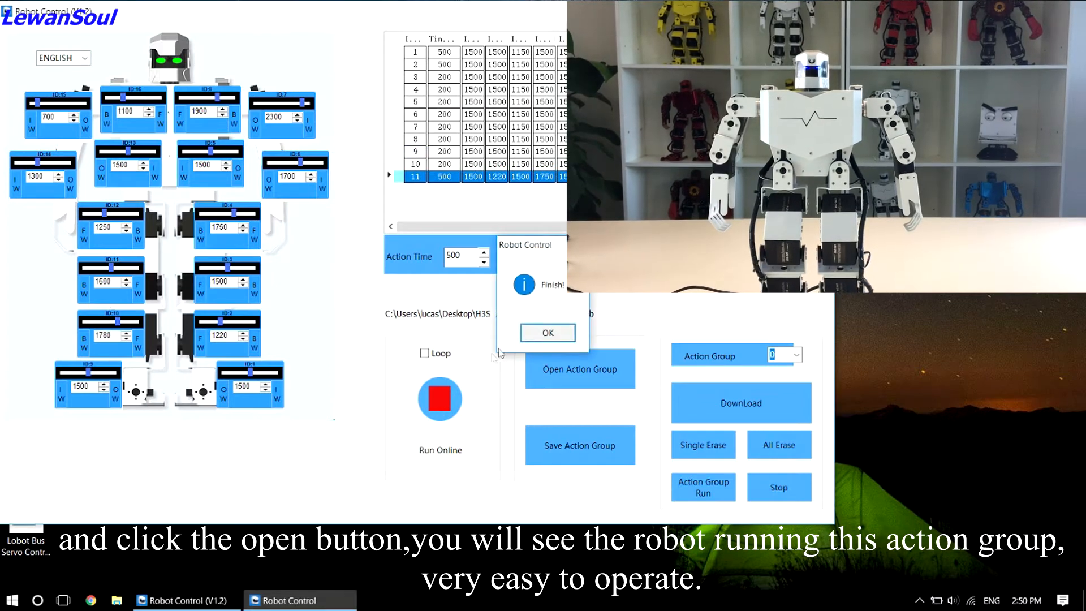
click(547, 333)
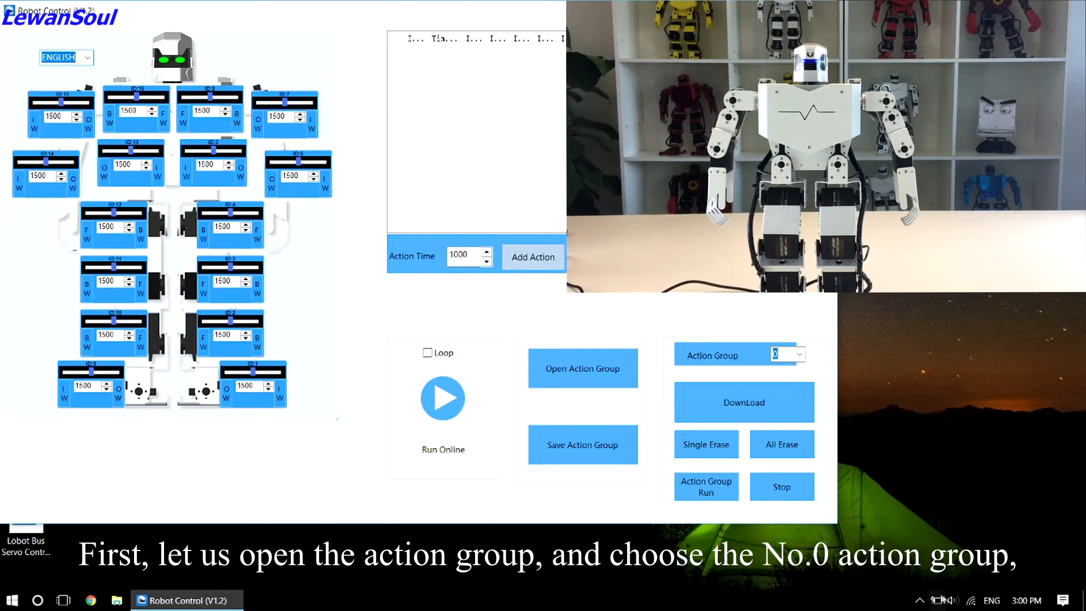
Open 0 Attention.rob into the action list.
click(582, 367)
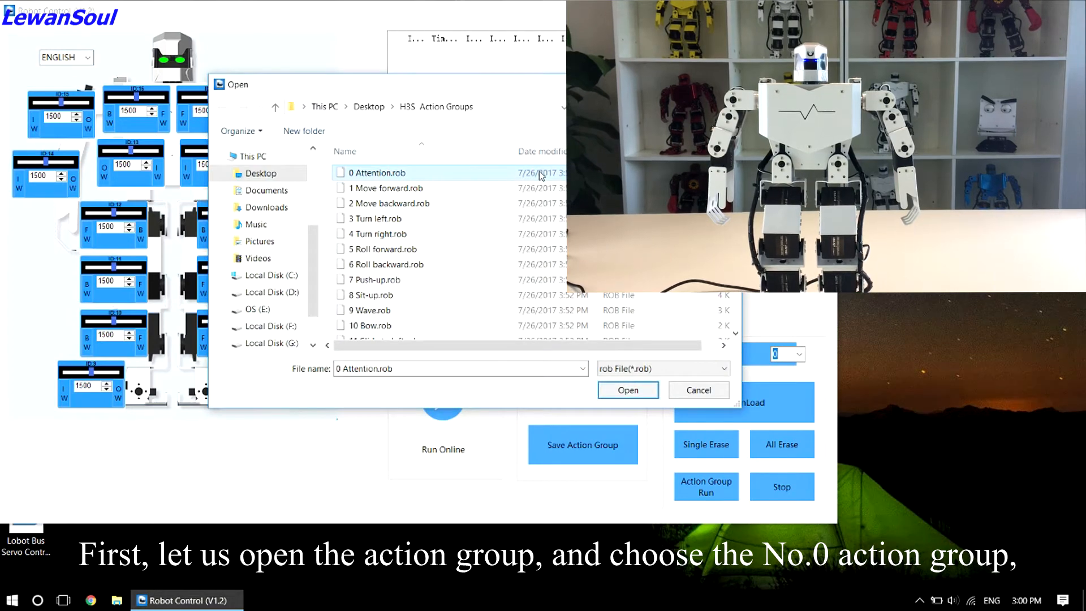
click(627, 389)
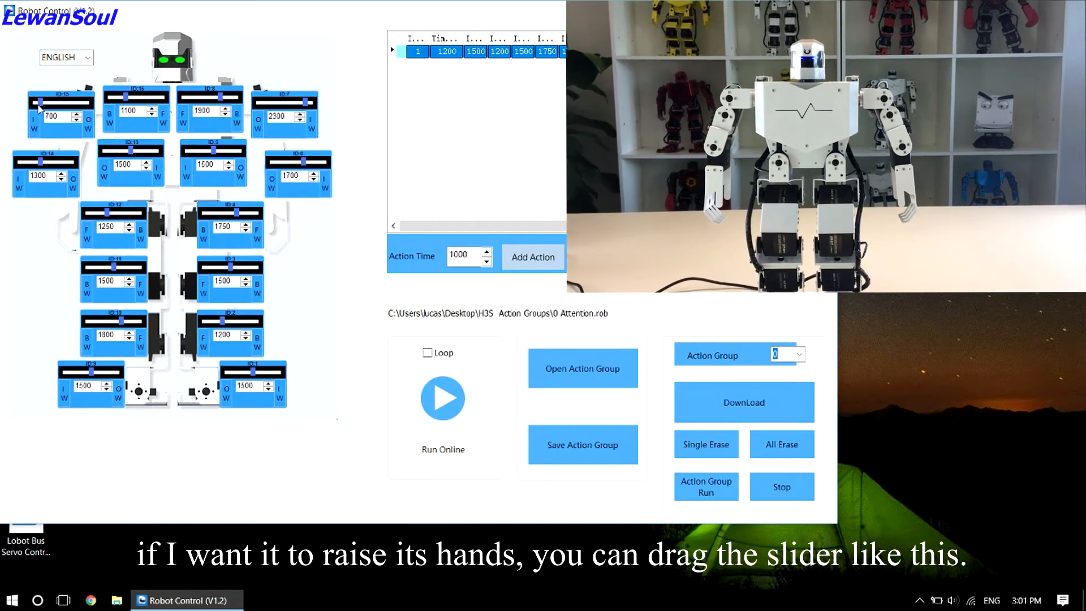
Raise an arm servo slider and record several poses as new actions.
drag(40, 104, 47, 104)
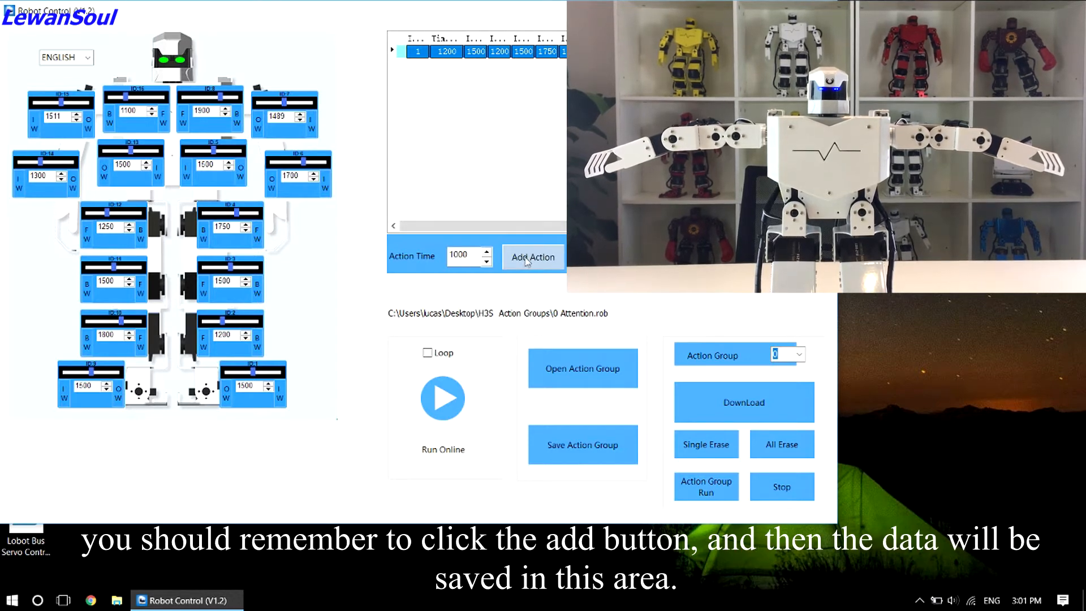
click(532, 256)
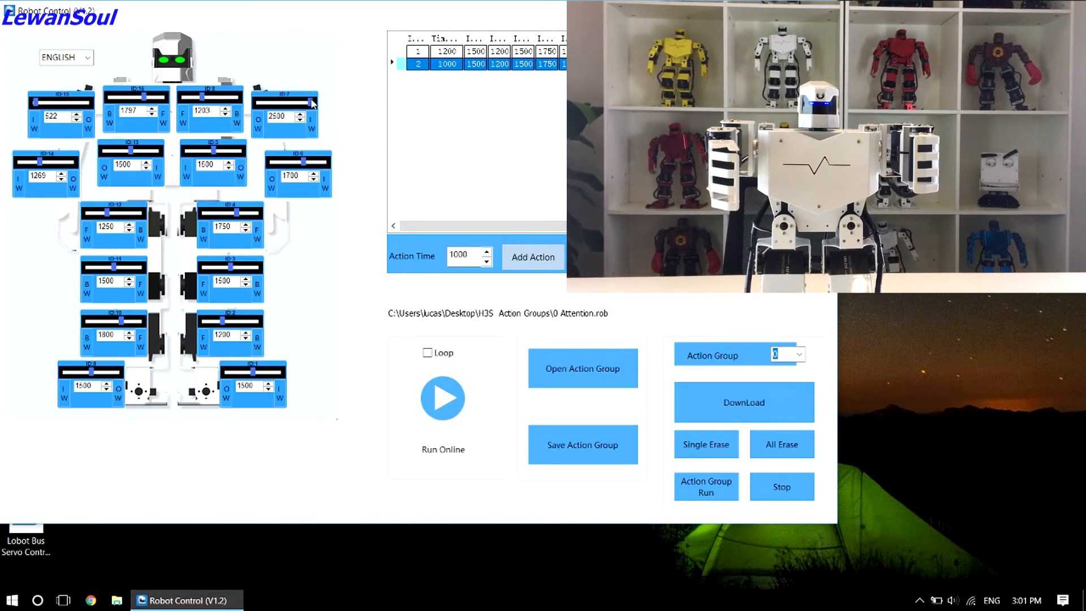
mouse_move(179, 135)
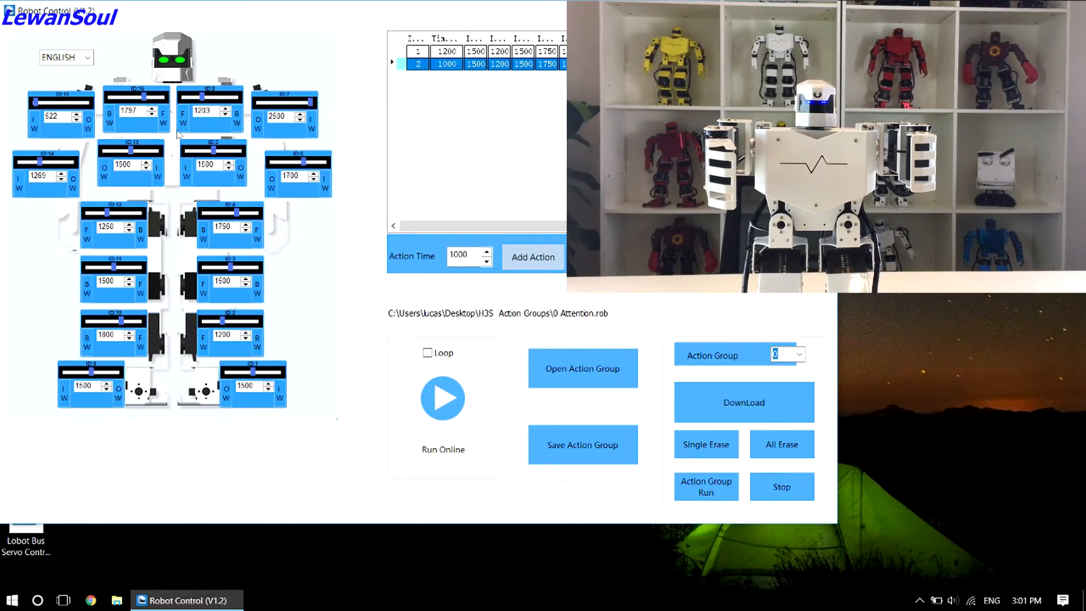
click(533, 256)
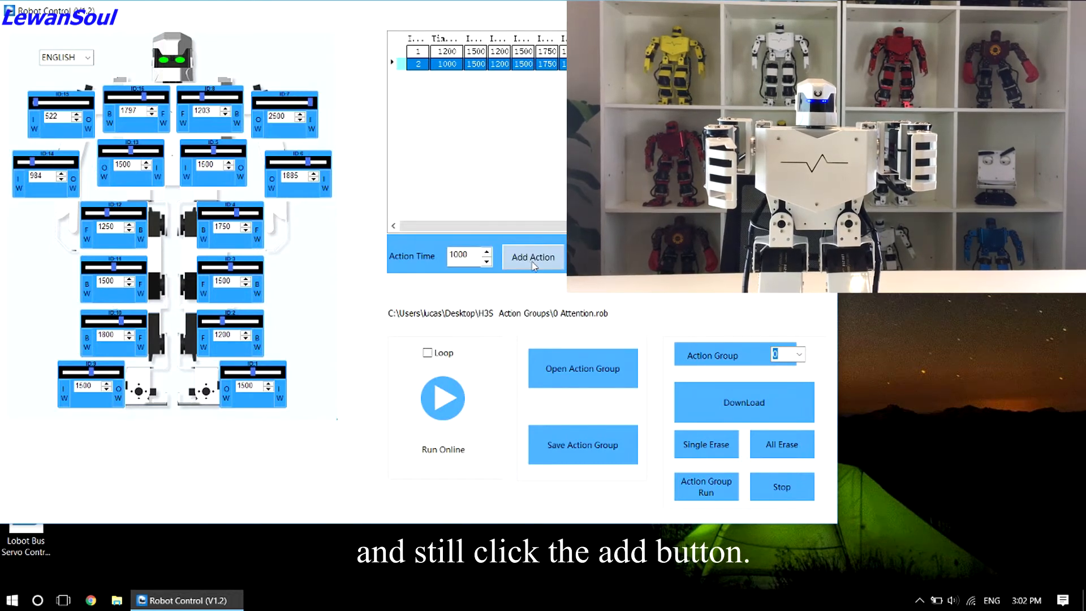
click(532, 257)
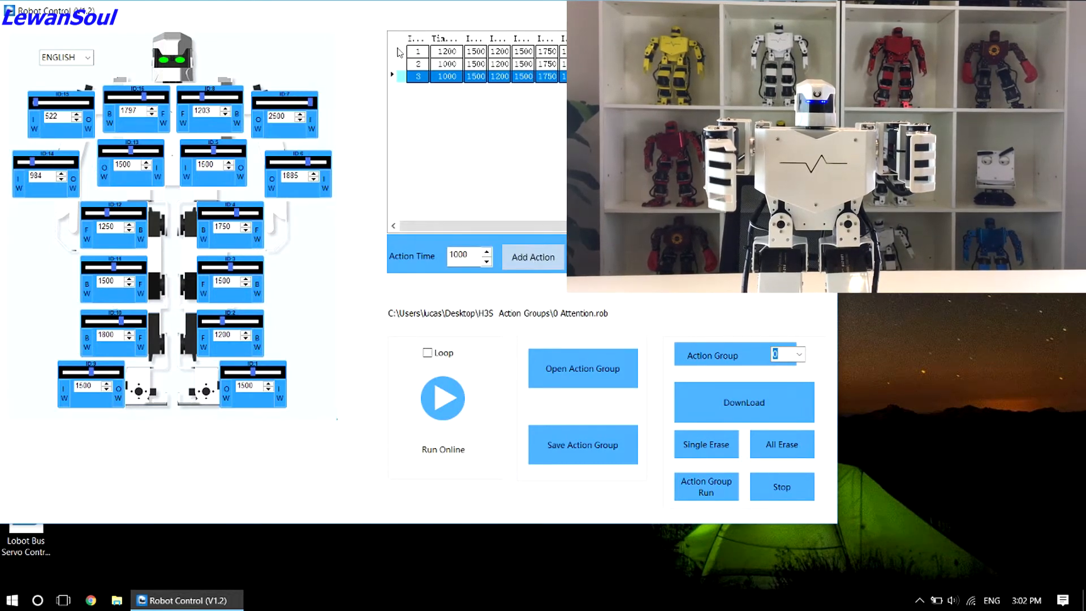
click(532, 256)
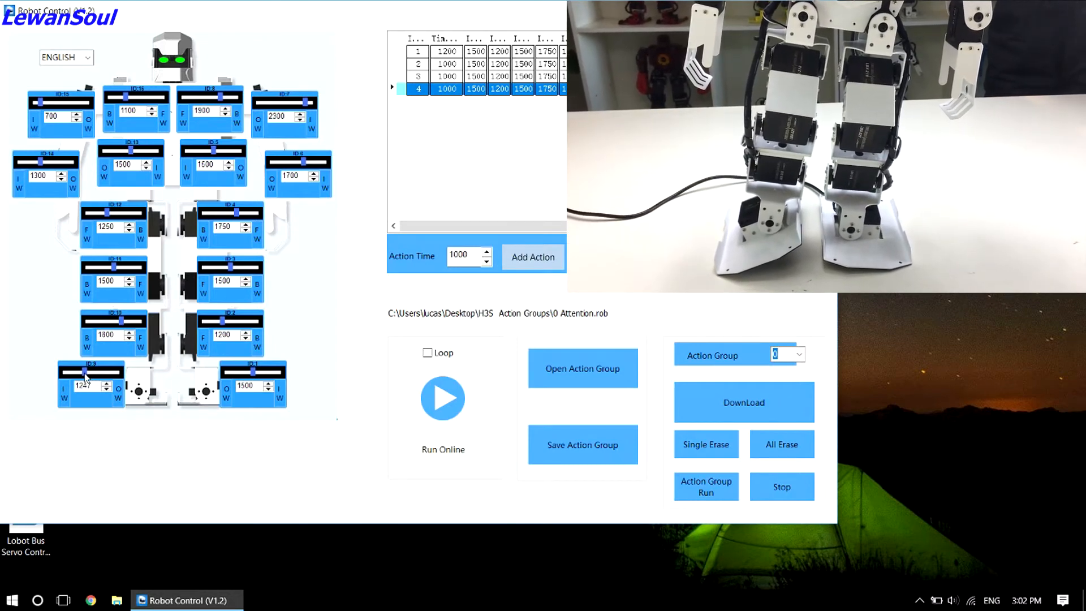
Enter servo value 1115 and add the pose as a further step.
text(1115)
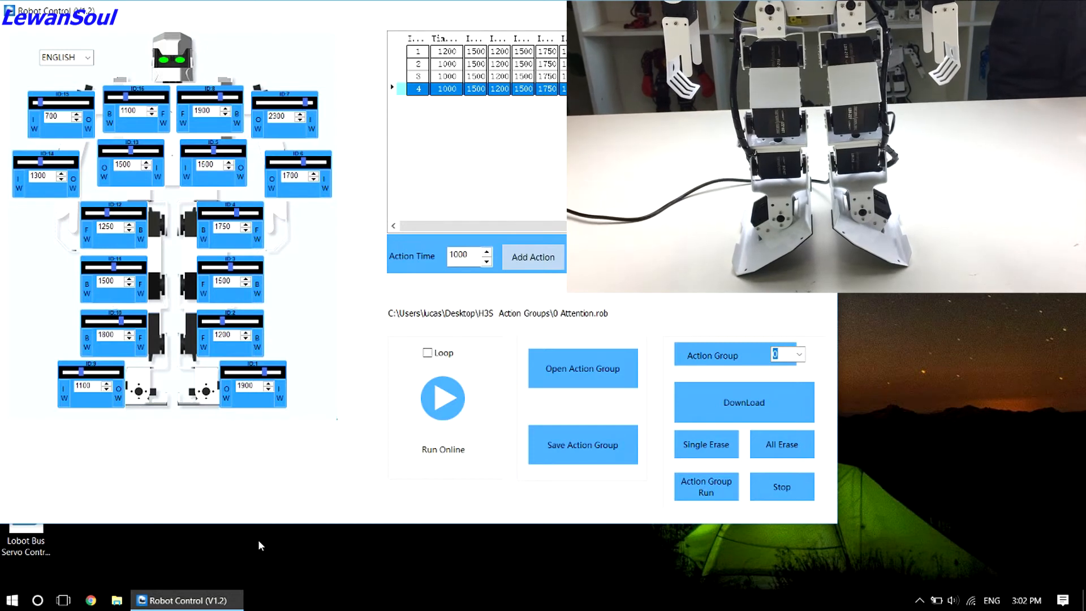
click(532, 256)
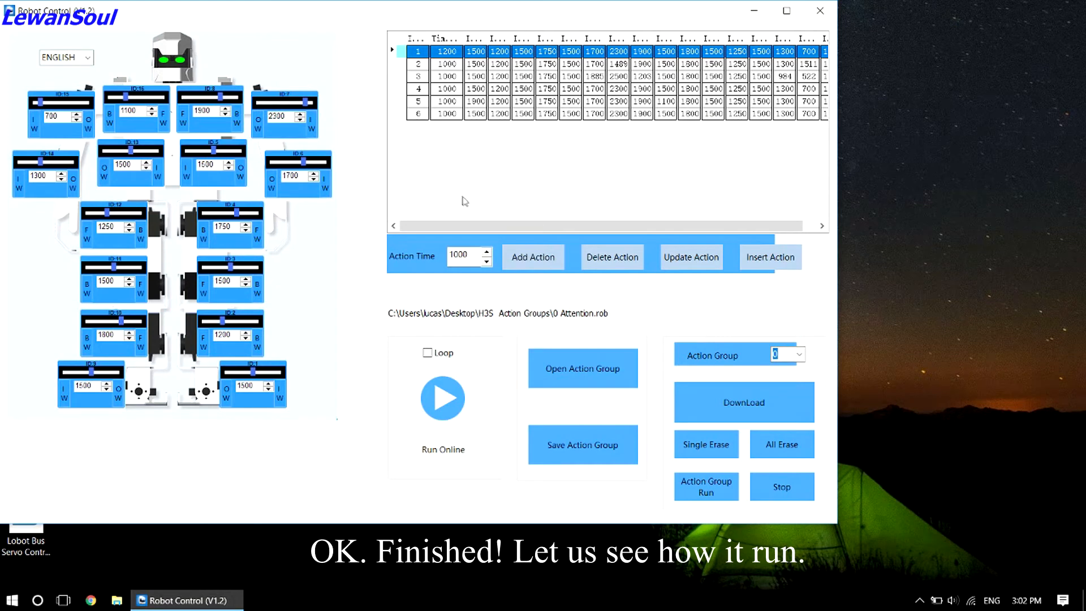
Run the six-action sequence online and close the Finish! message.
click(442, 398)
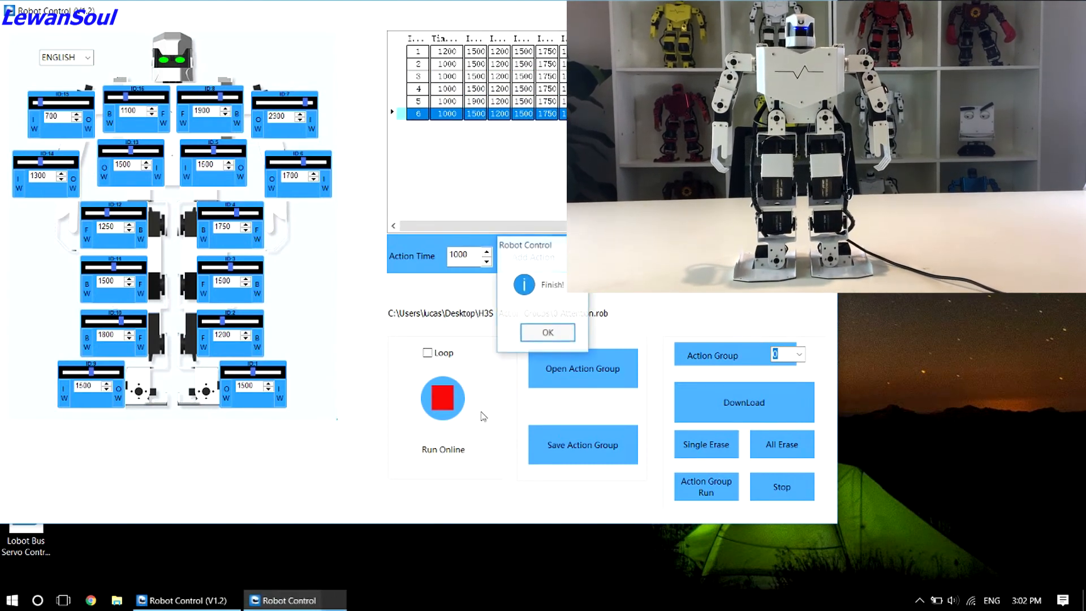
click(547, 332)
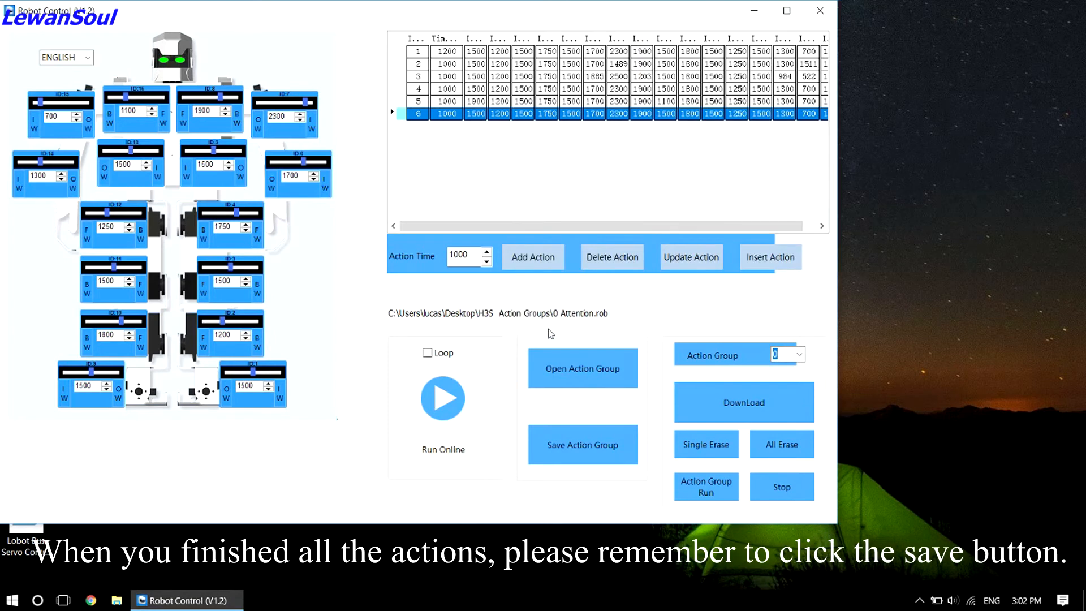
mouse_move(579, 357)
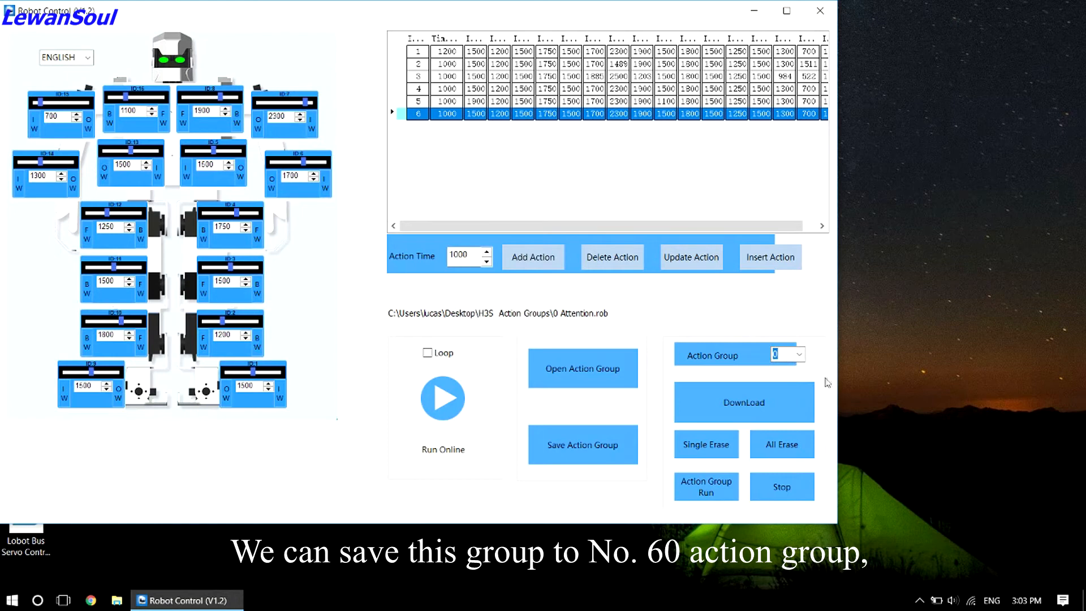
Choose 60 from the Action Group number dropdown.
click(798, 355)
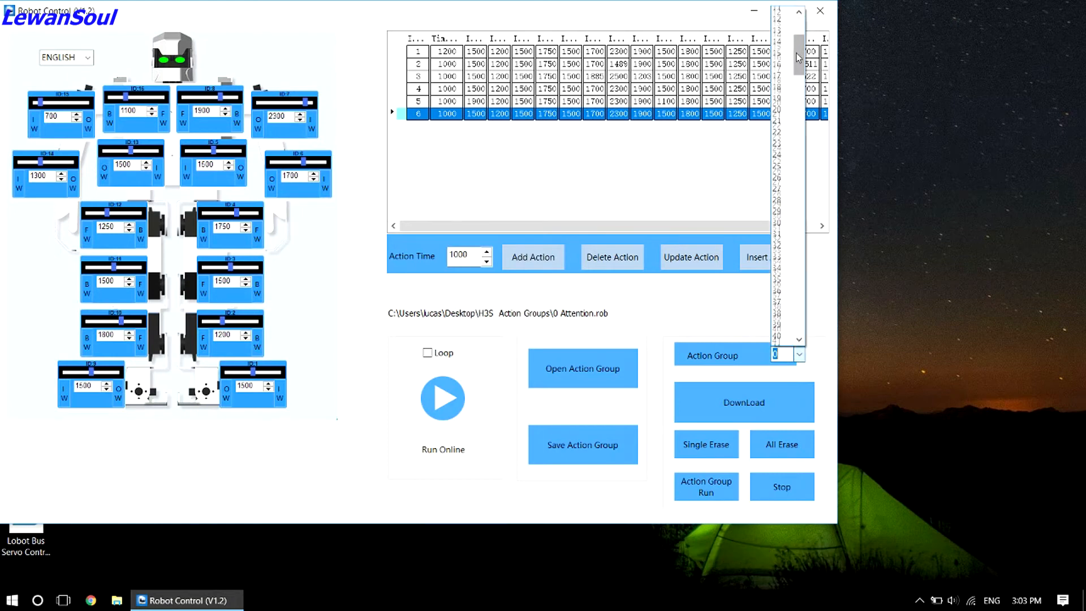
click(781, 289)
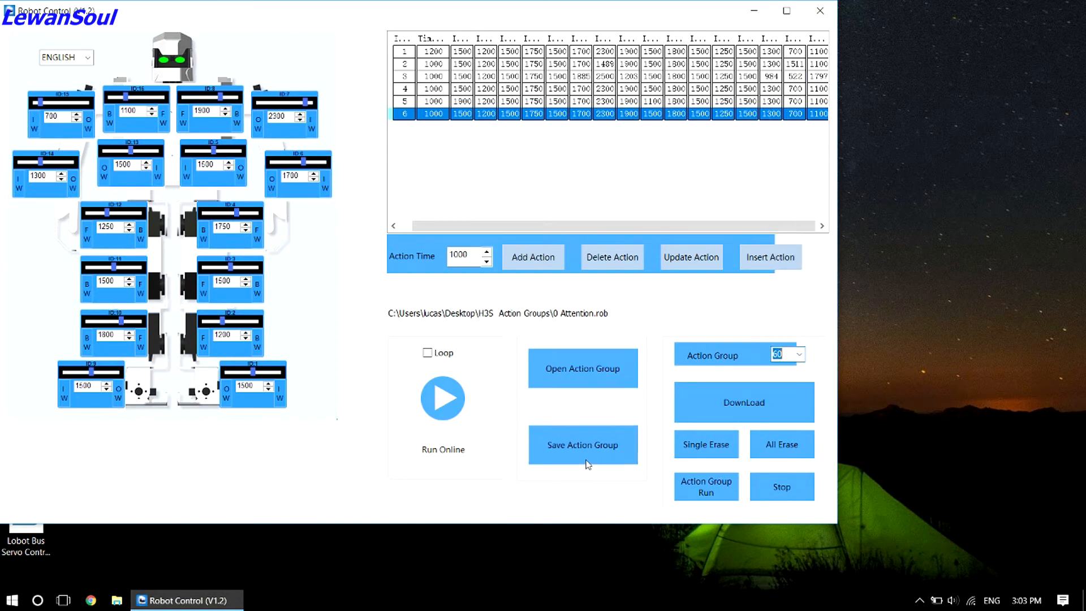
Save the action group as '60 tiptoe'.
click(583, 444)
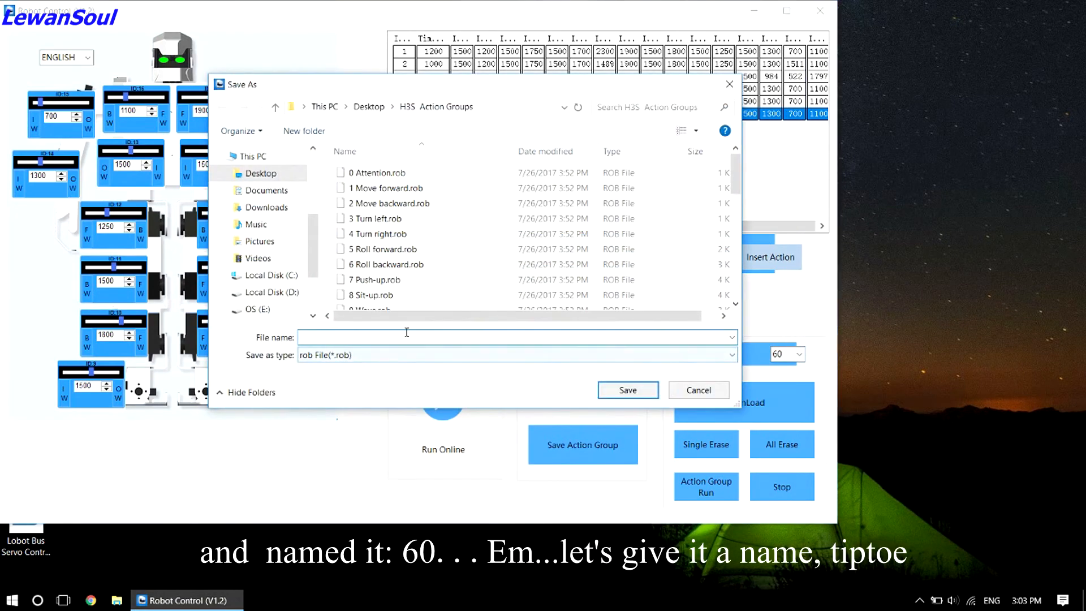
text(60)
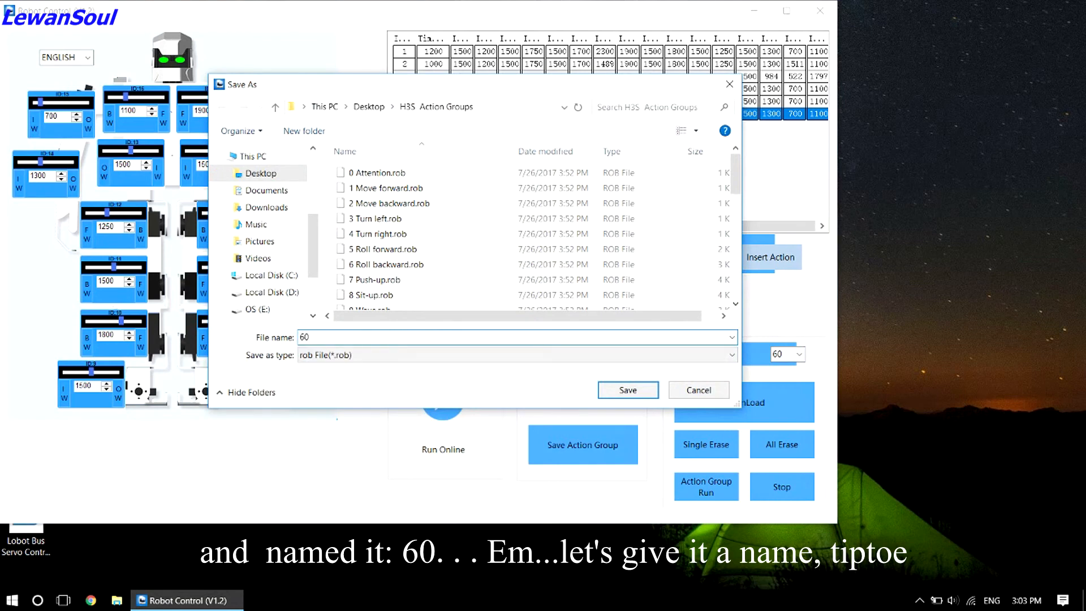
text(tip)
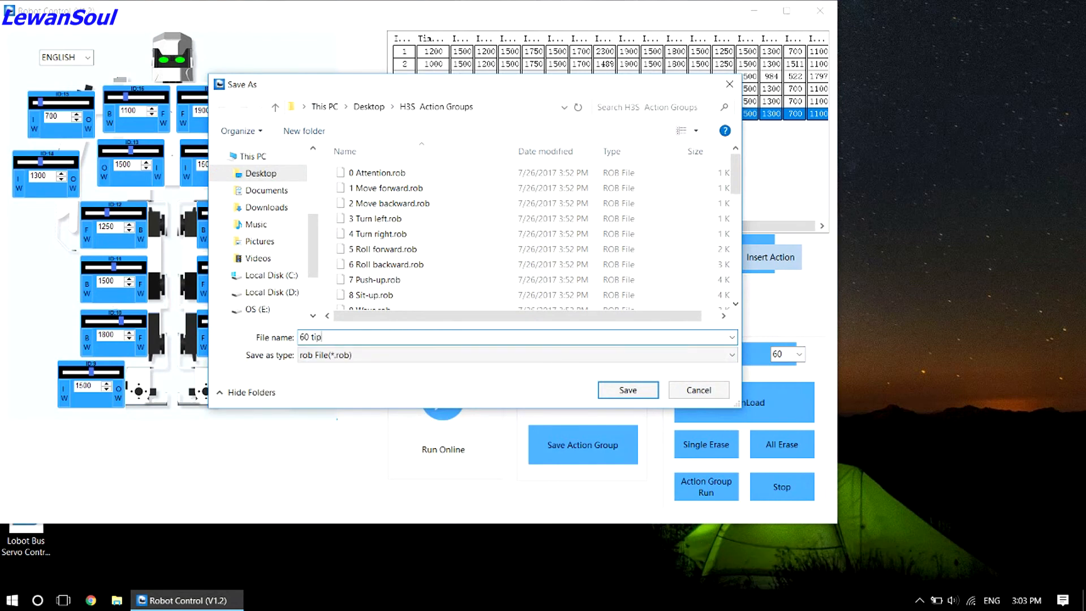
text(toe)
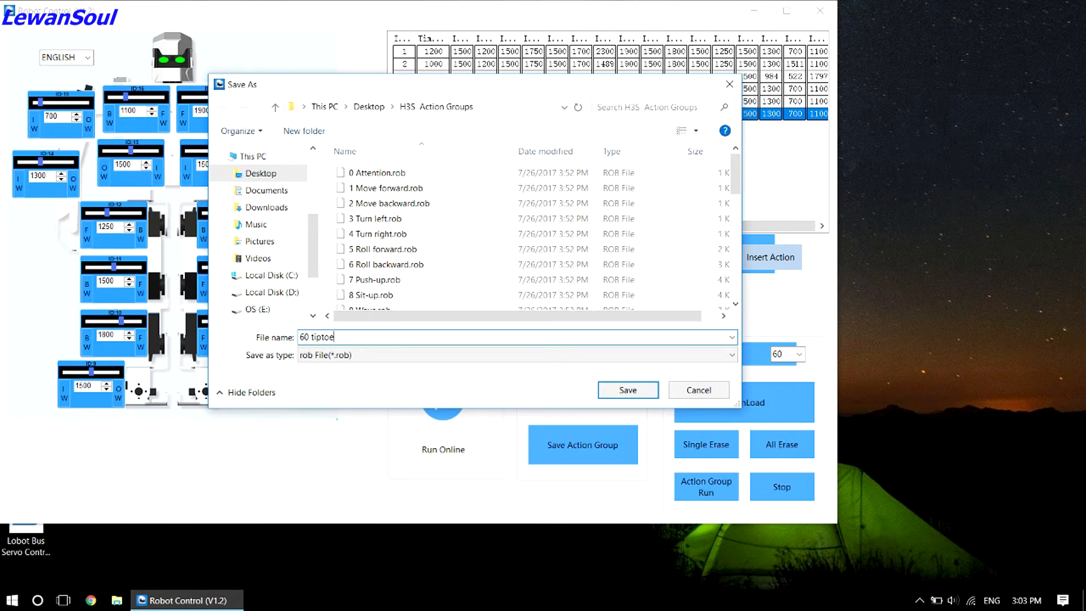
click(627, 389)
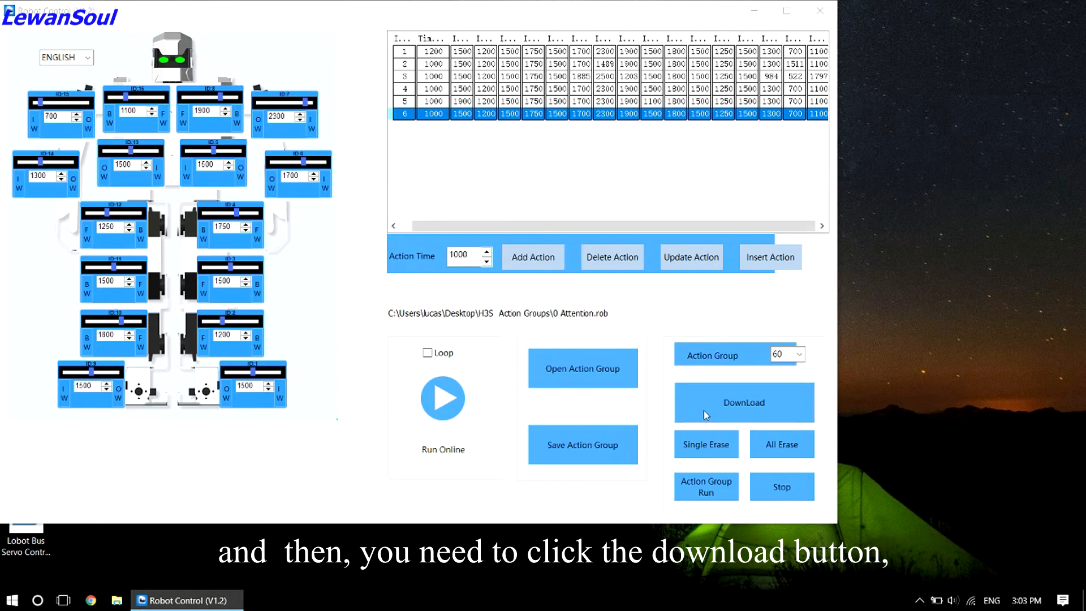
Download the group to the robot and close the Download success! notice.
click(744, 402)
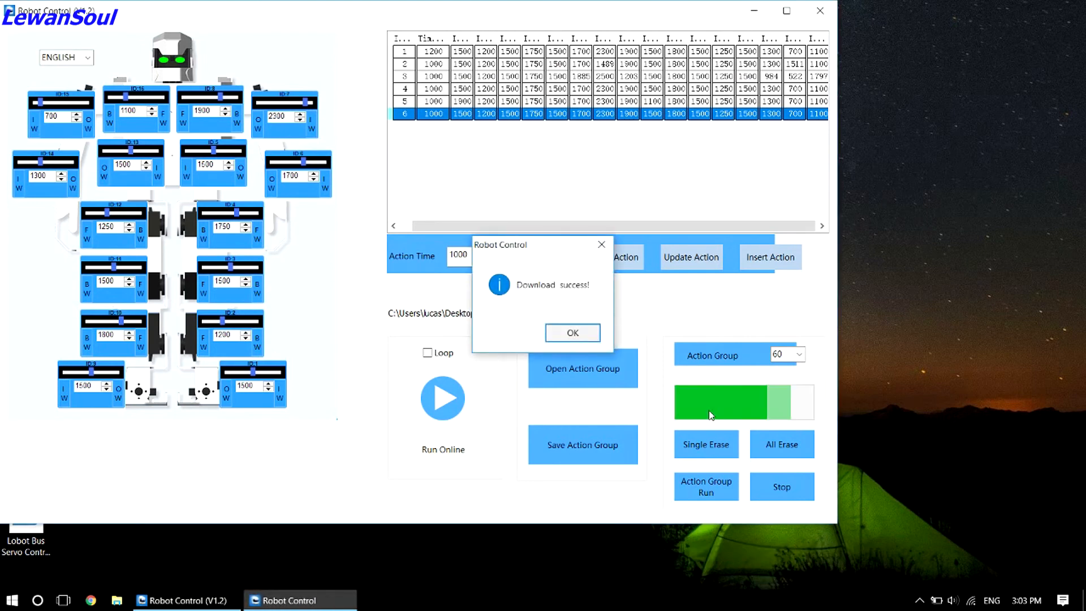
click(572, 332)
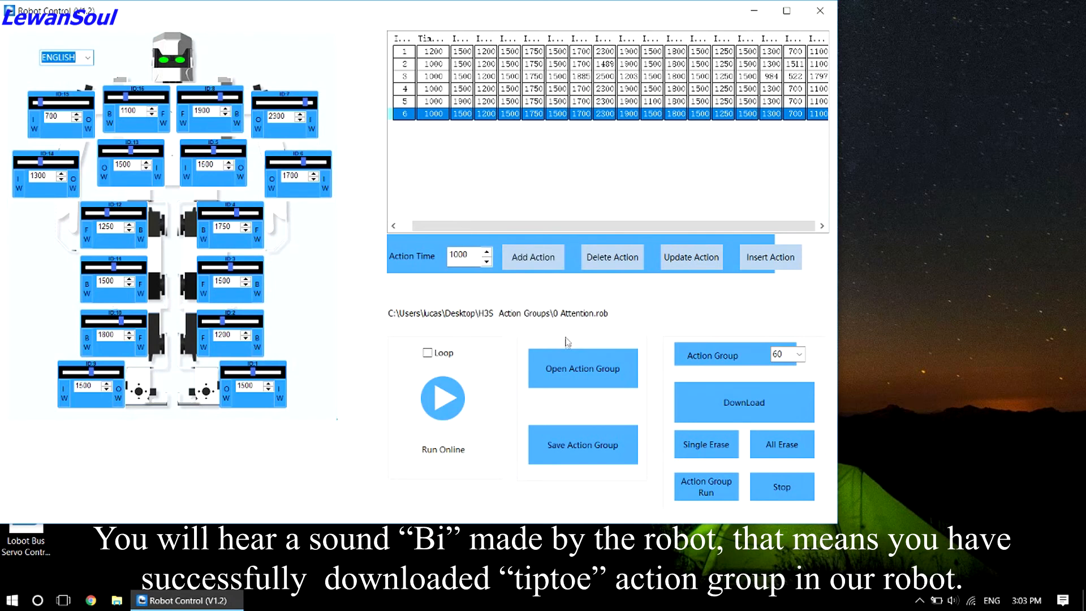
mouse_move(564, 337)
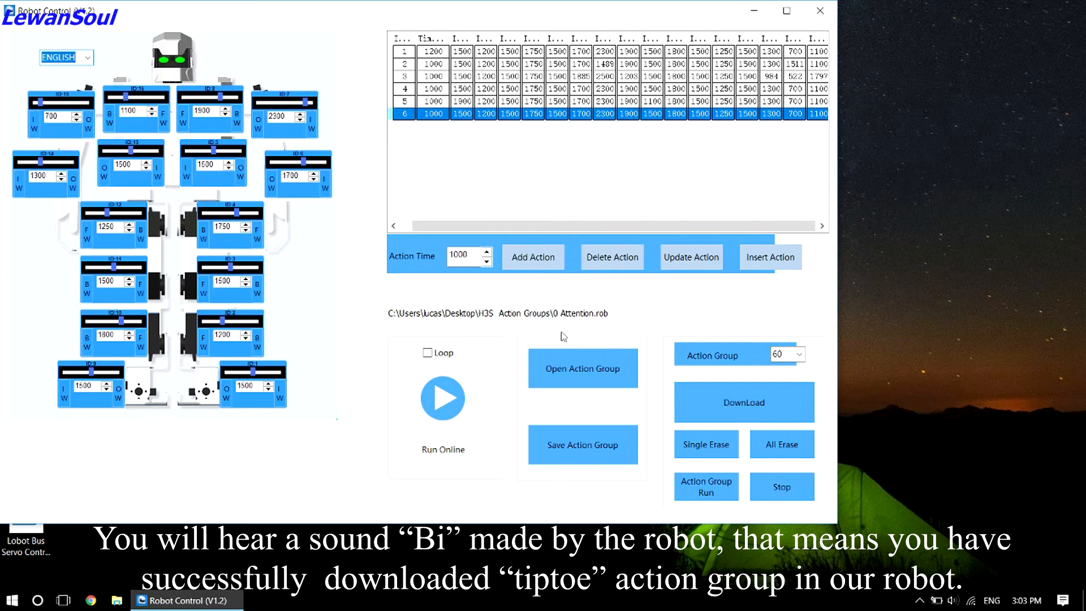